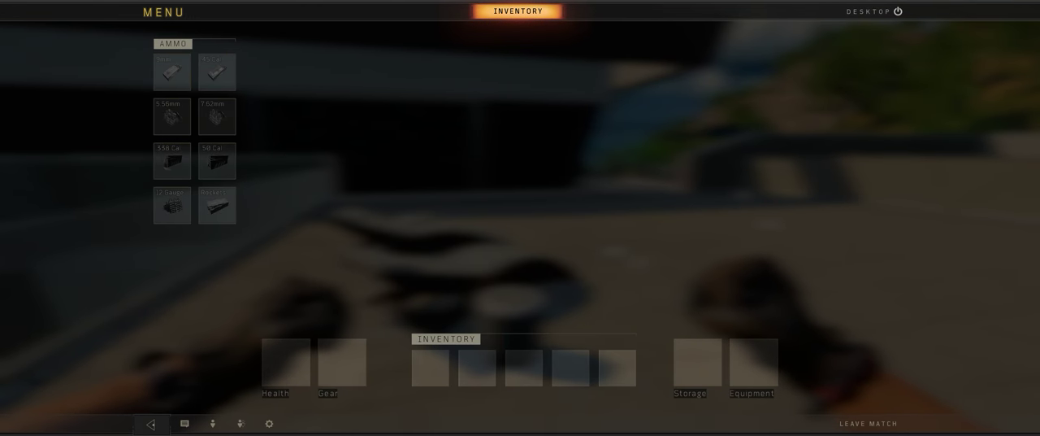
- Browse the Keybinds settings, jumping to the Interface bindings and scrolling through them
click(270, 422)
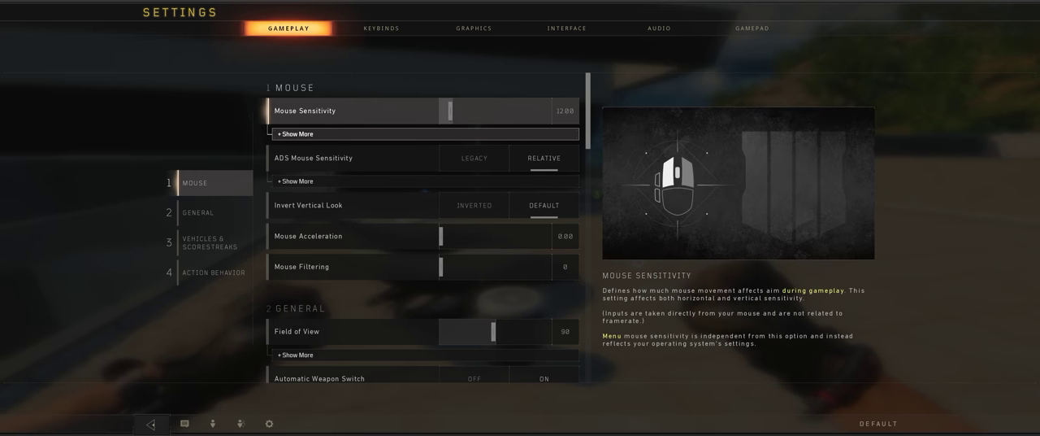
click(382, 28)
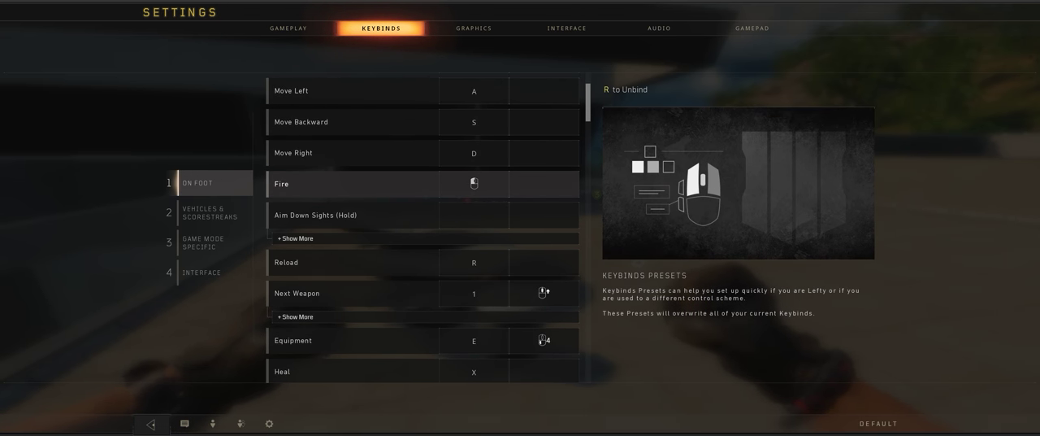
scroll(down, 3)
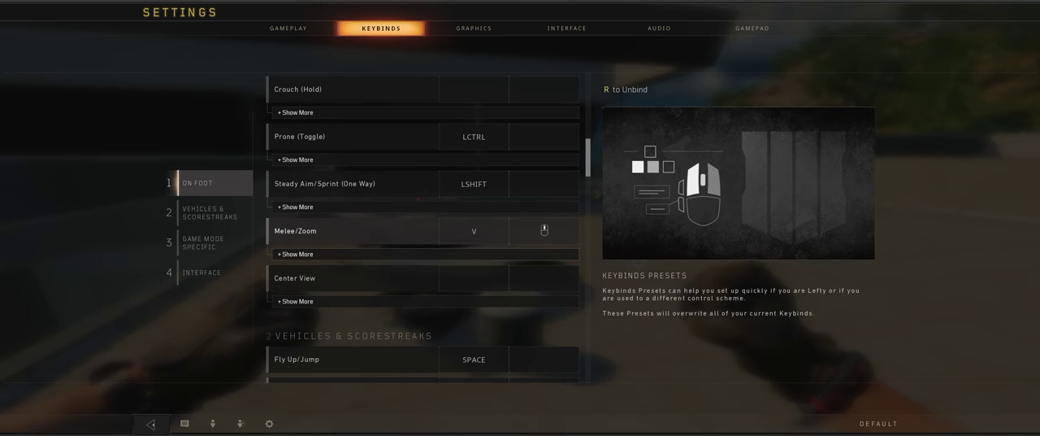
click(210, 242)
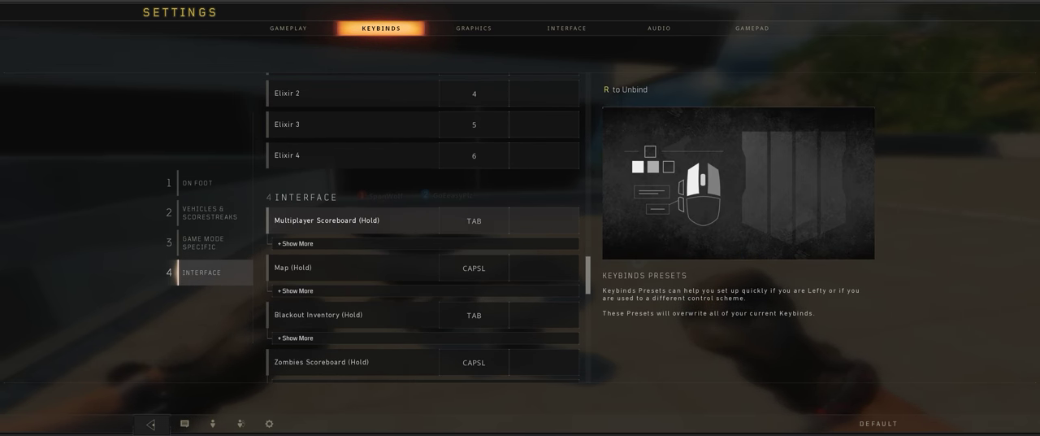
scroll(down, 3)
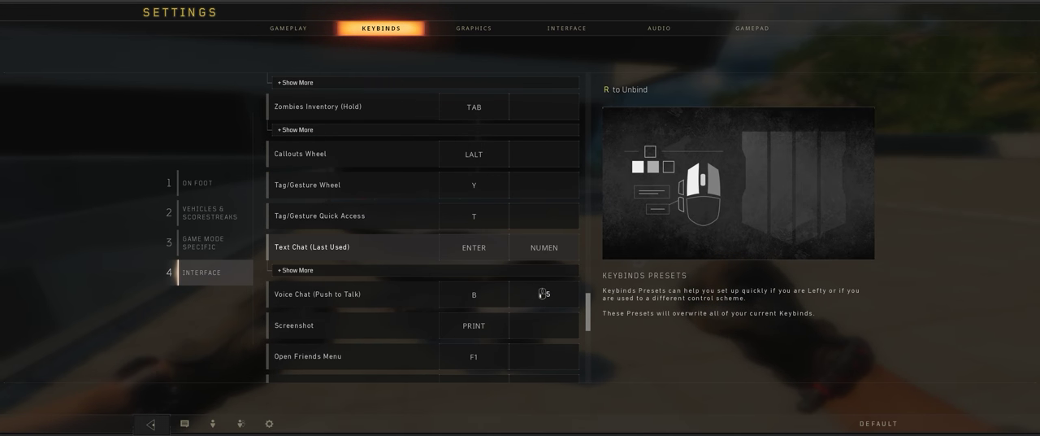
scroll(down, 3)
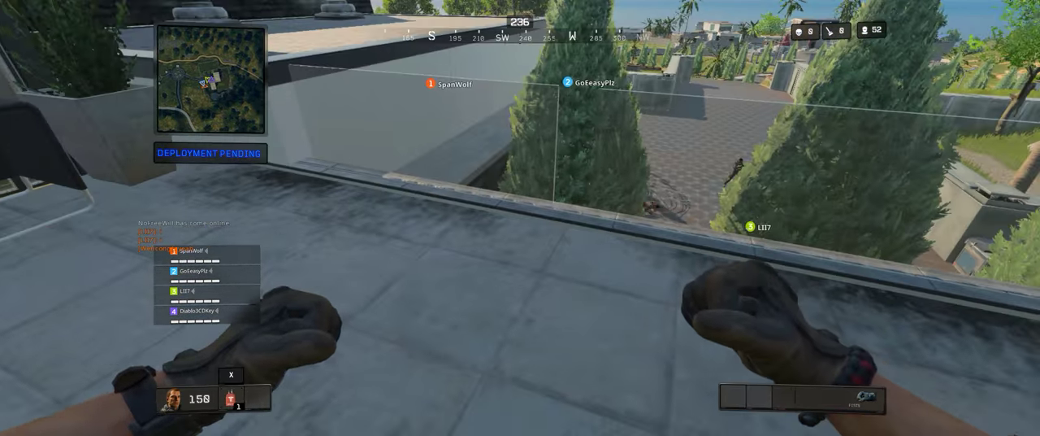
key(Tab)
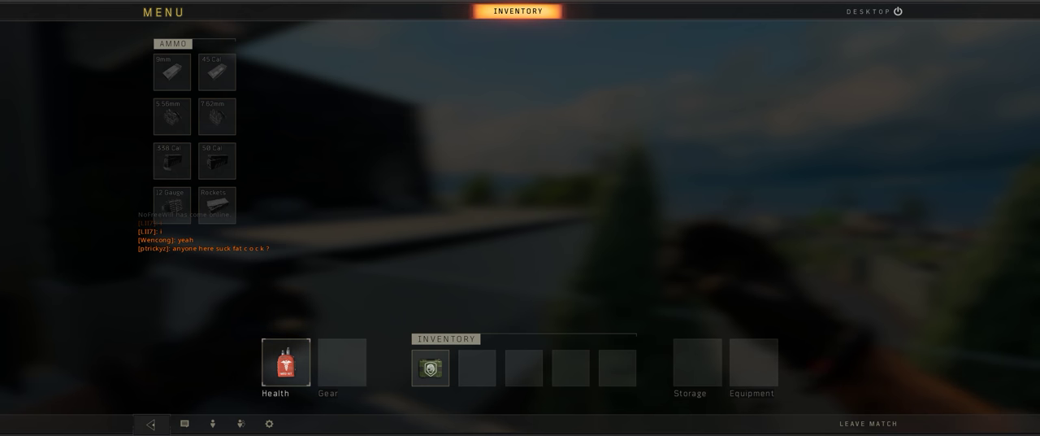
click(270, 423)
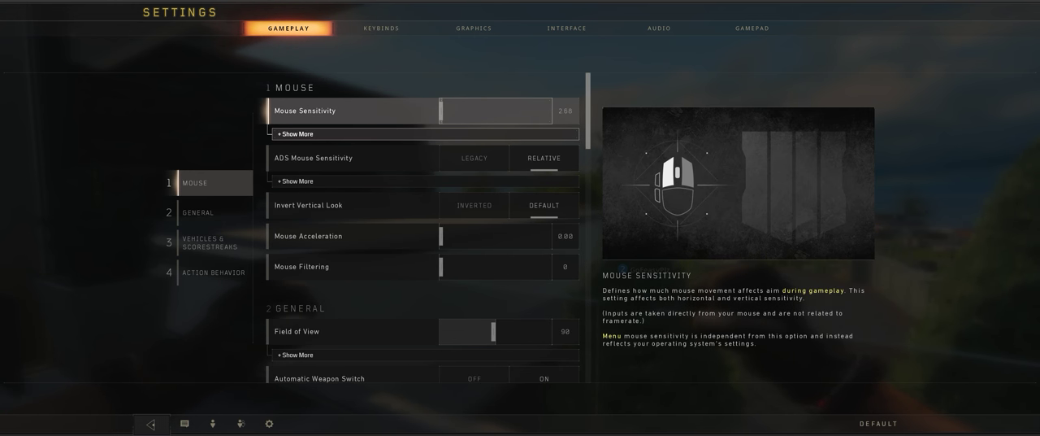
click(195, 211)
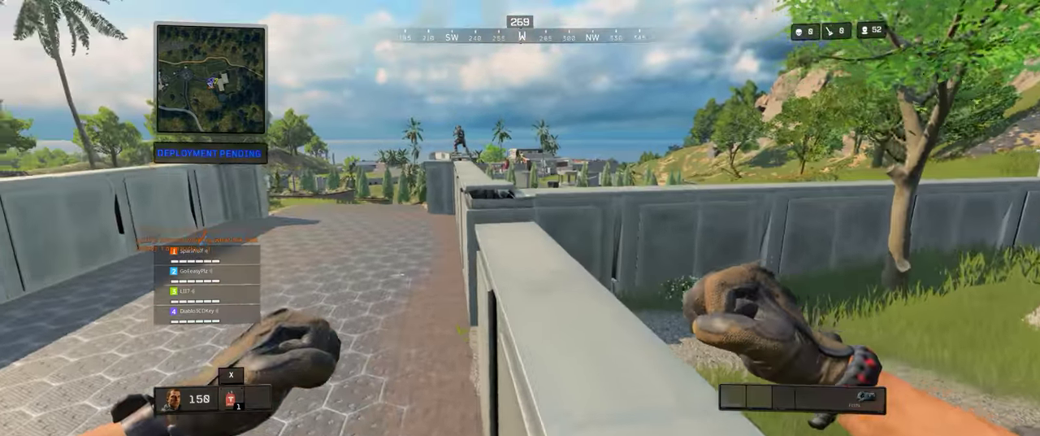
mouse_move(520, 218)
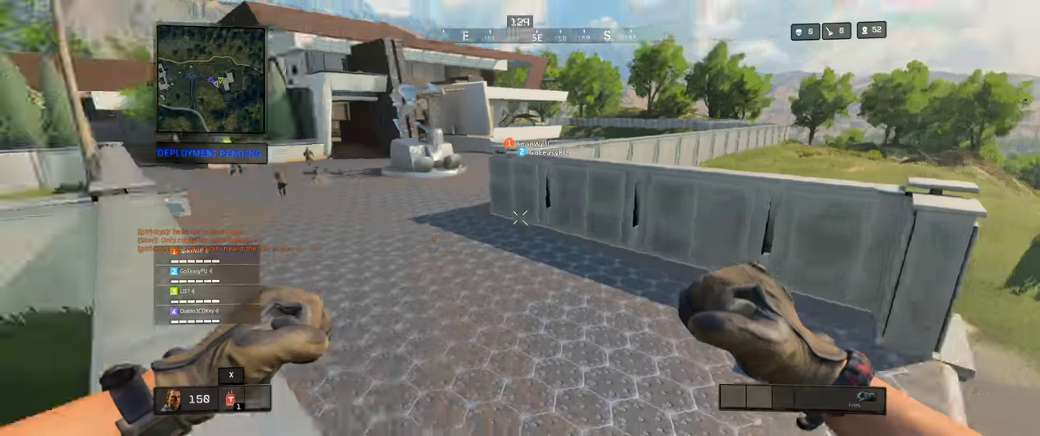
mouse_move(520, 218)
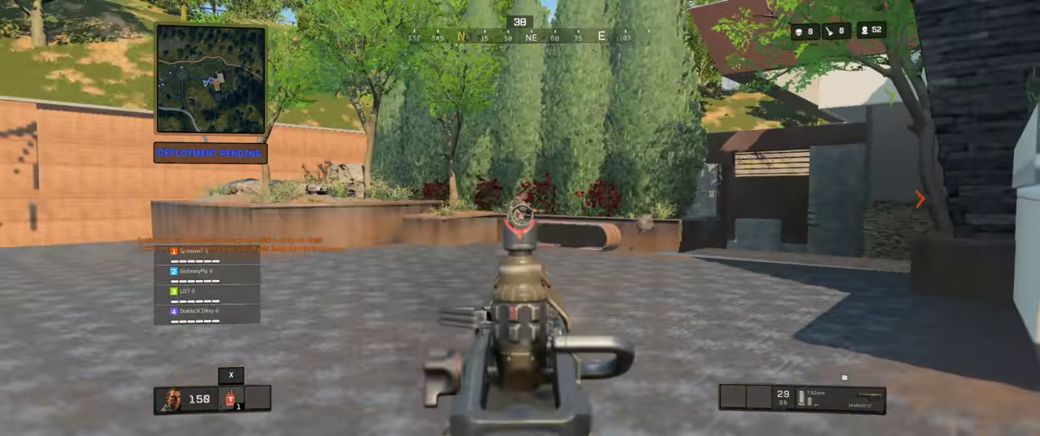
- Pick up and equip a pistol while crossing the lobby grounds
click(520, 218)
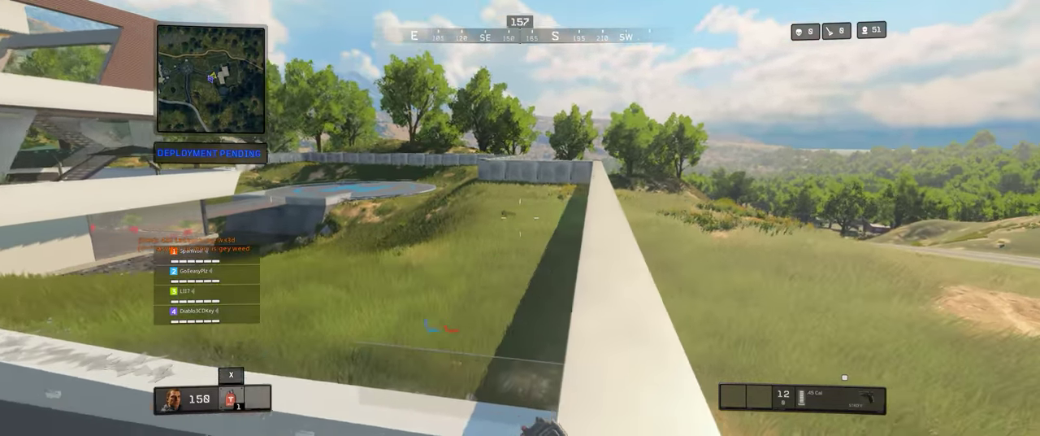
mouse_move(520, 218)
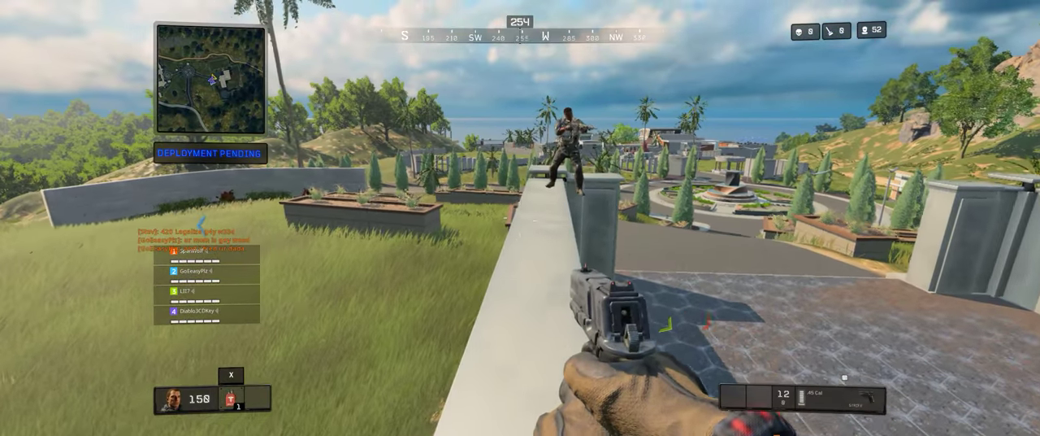
- Review the Graphics settings down to Post Processing Effects, then bring up the full island map
key(tab)
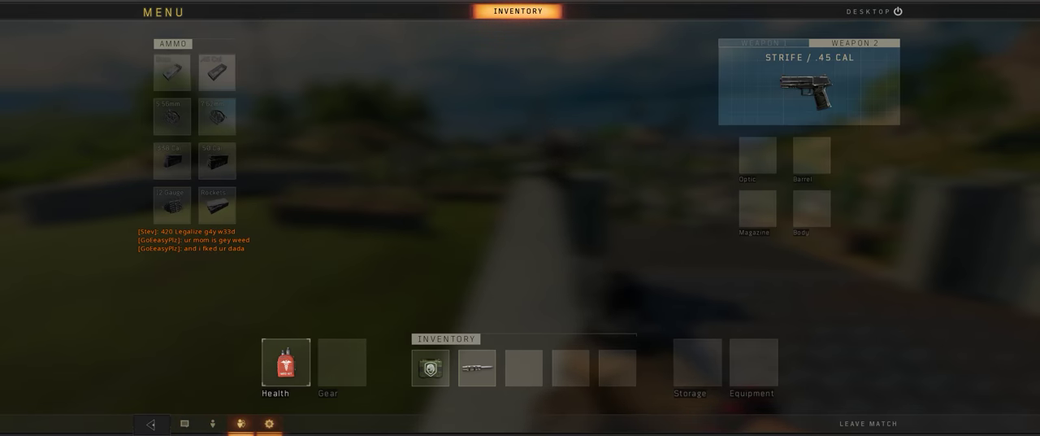
click(273, 423)
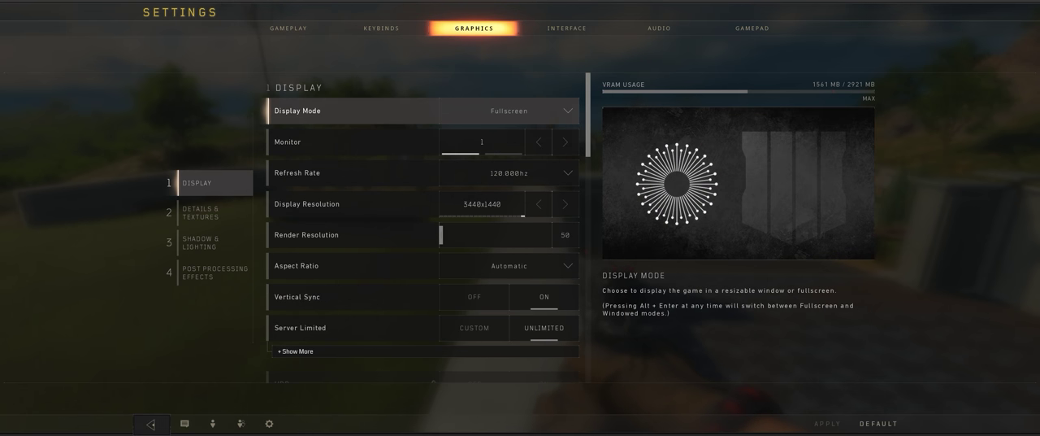
scroll(down, 3)
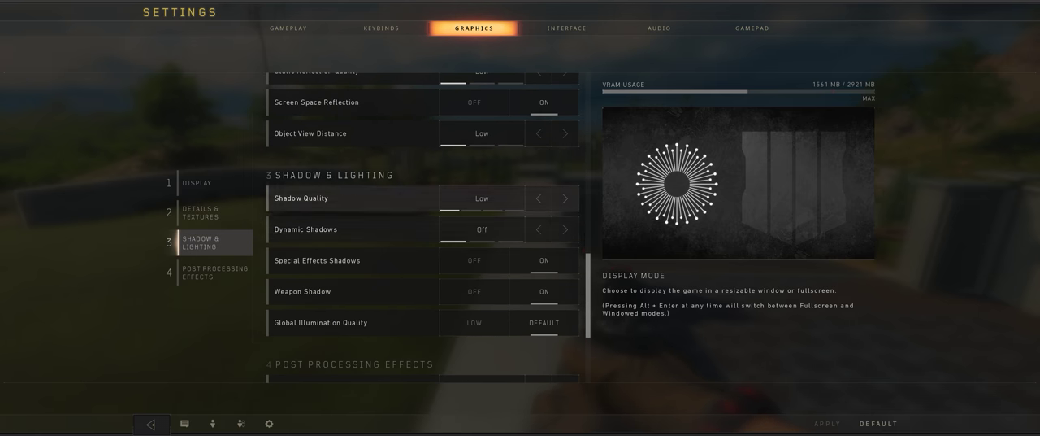
scroll(down, 3)
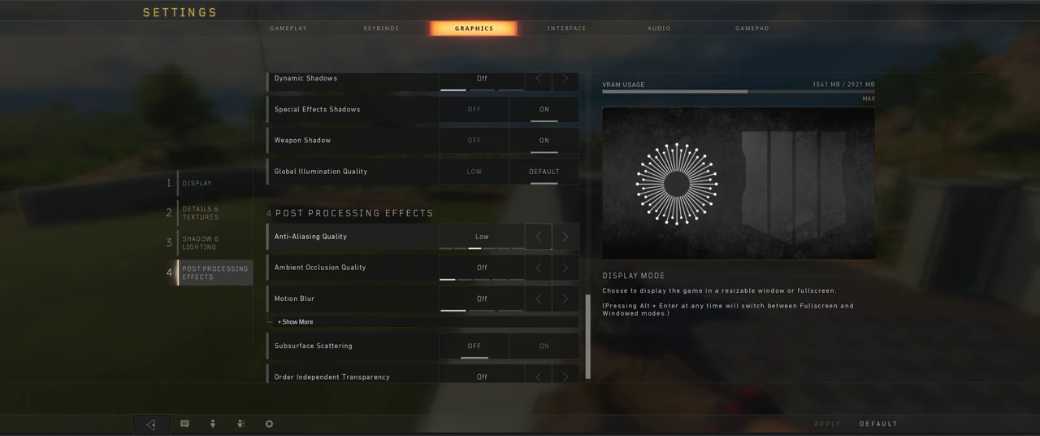
click(566, 237)
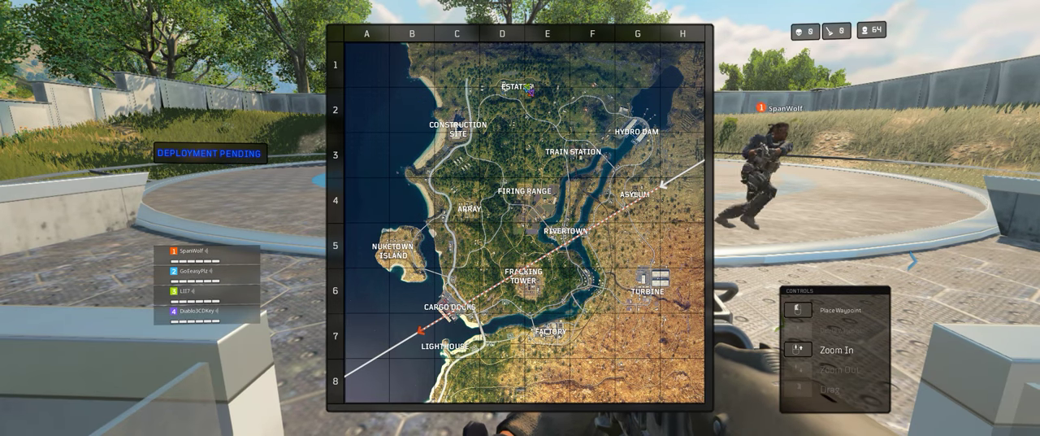
- Close the map, pick up the Rampart 17 and show it in the Inventory menu
click(530, 85)
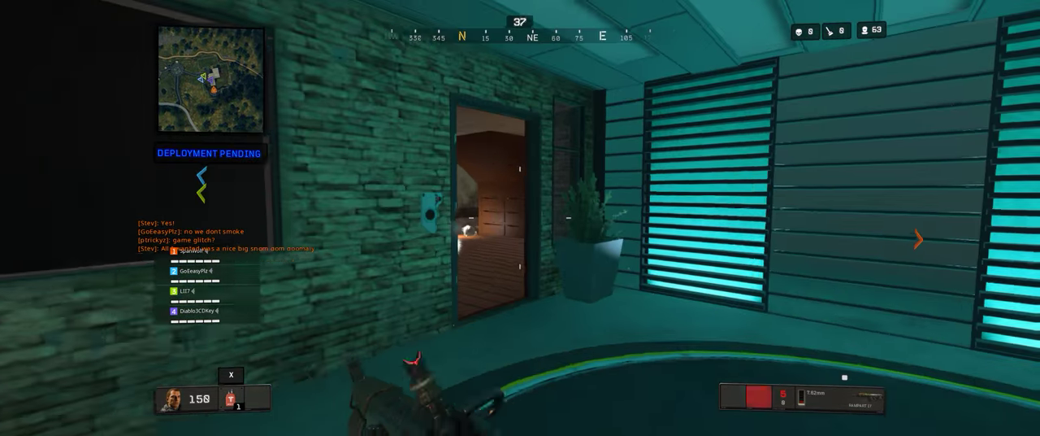
mouse_move(520, 218)
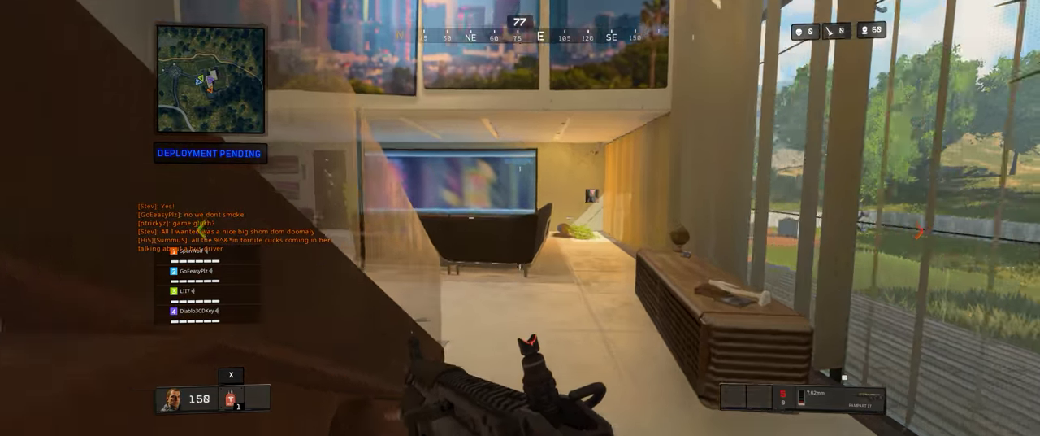
mouse_move(520, 227)
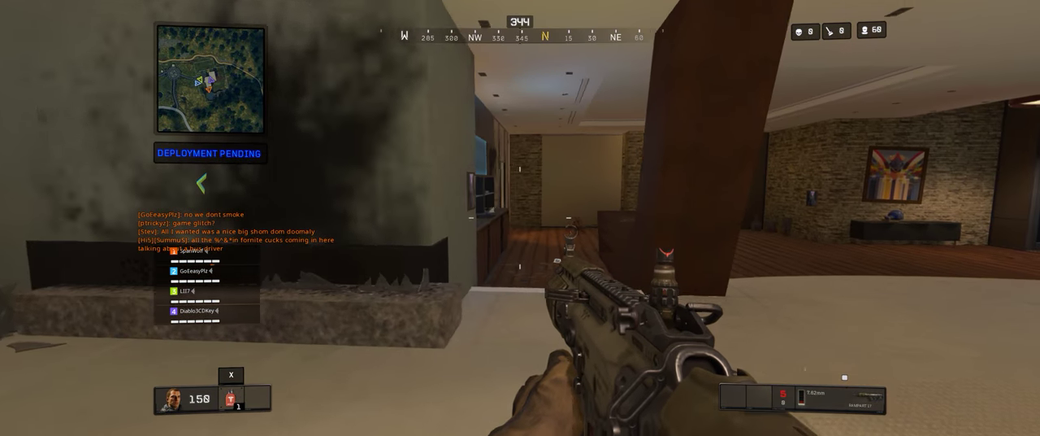
key(Tab)
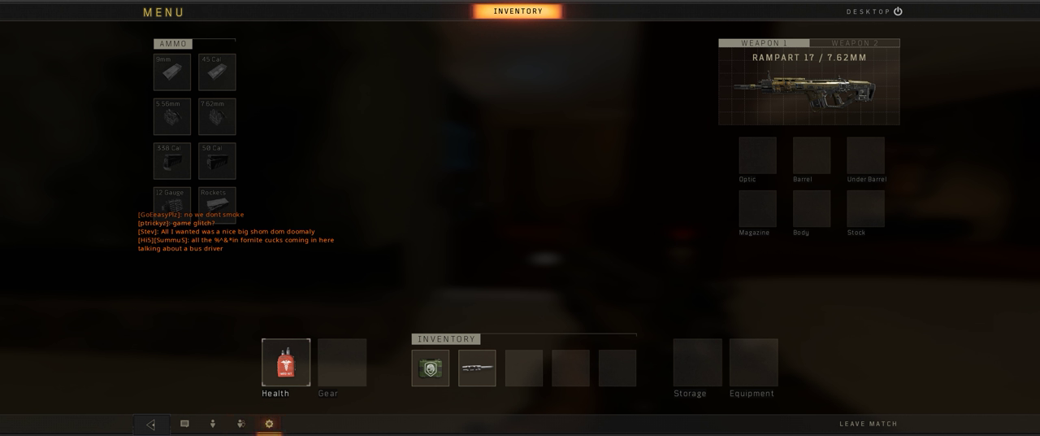
- Scroll through the On Foot and following Keybinds categories
click(271, 423)
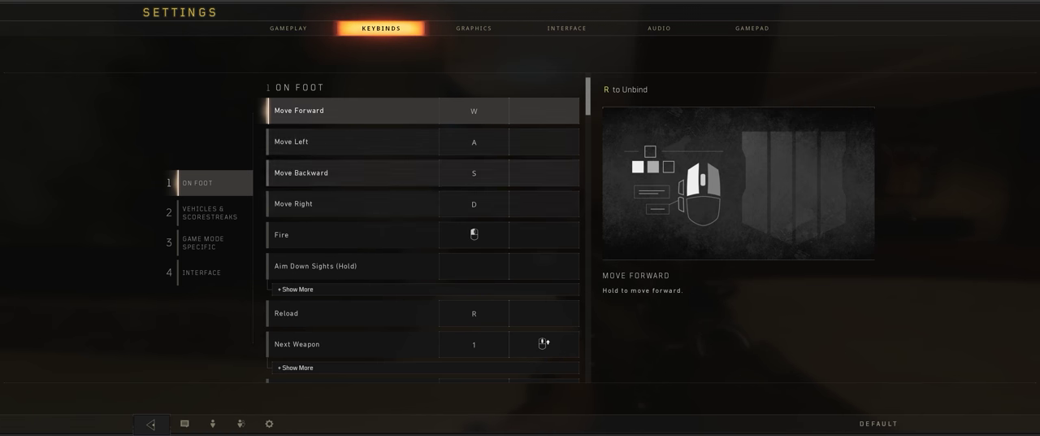
scroll(down, 3)
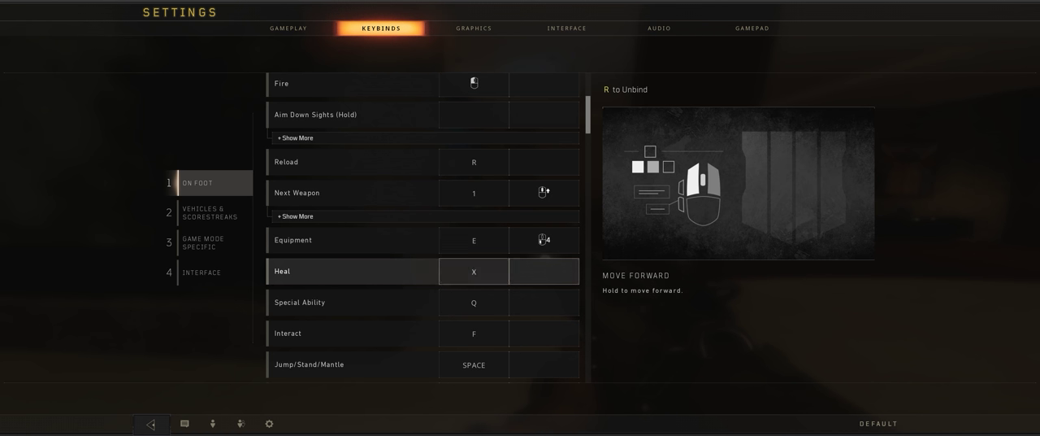
scroll(down, 3)
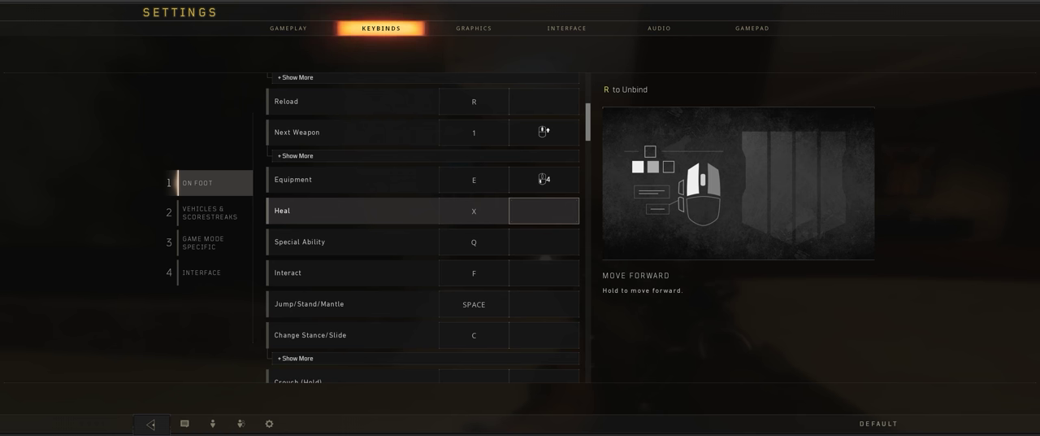
click(473, 335)
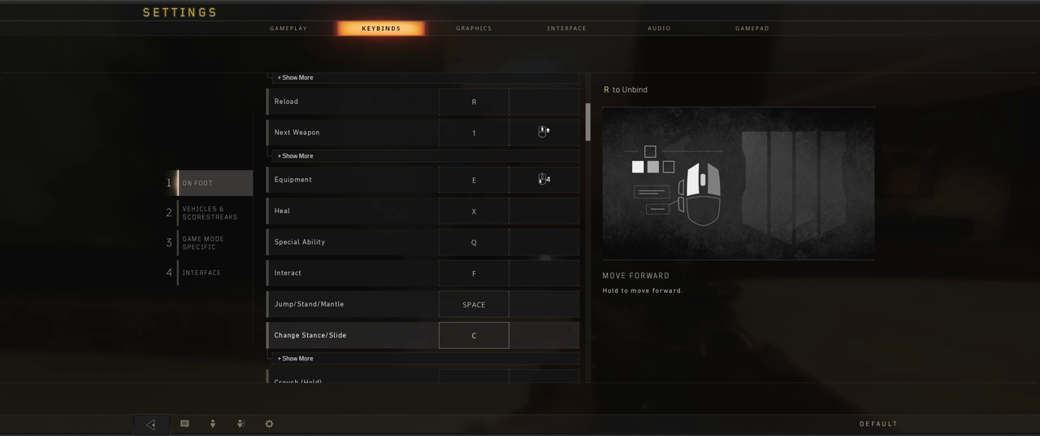
scroll(down, 3)
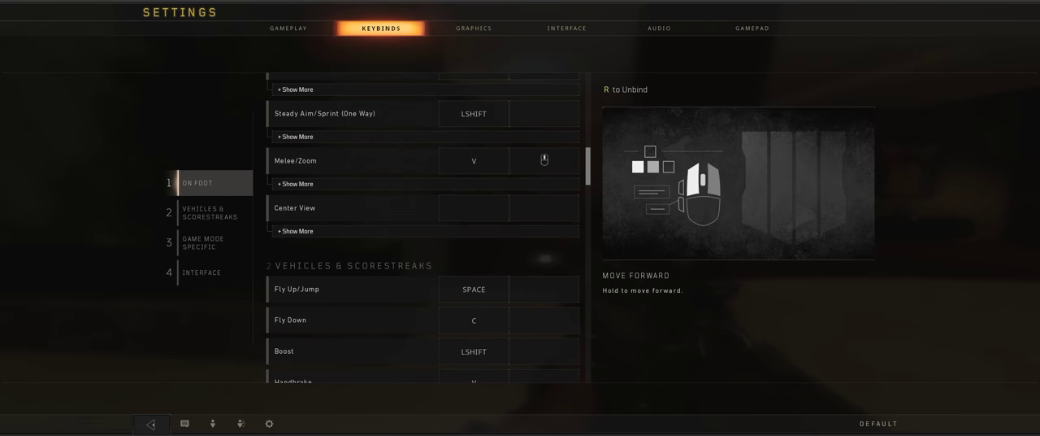
scroll(down, 3)
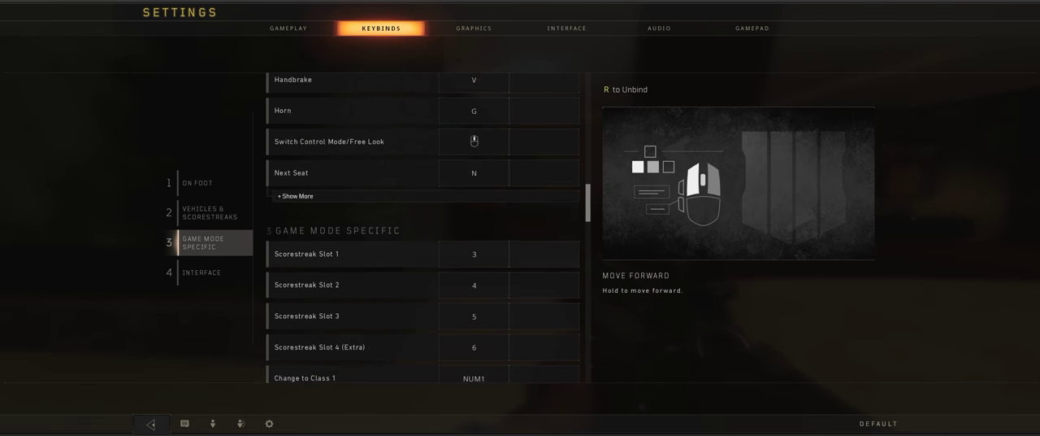
- Jump to the Interface key bindings and scroll through them before returning to the island
click(201, 273)
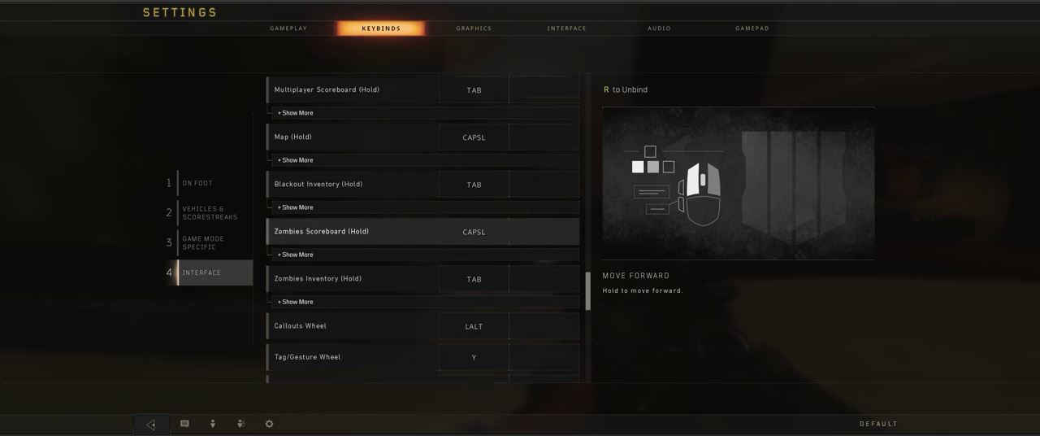
scroll(down, 3)
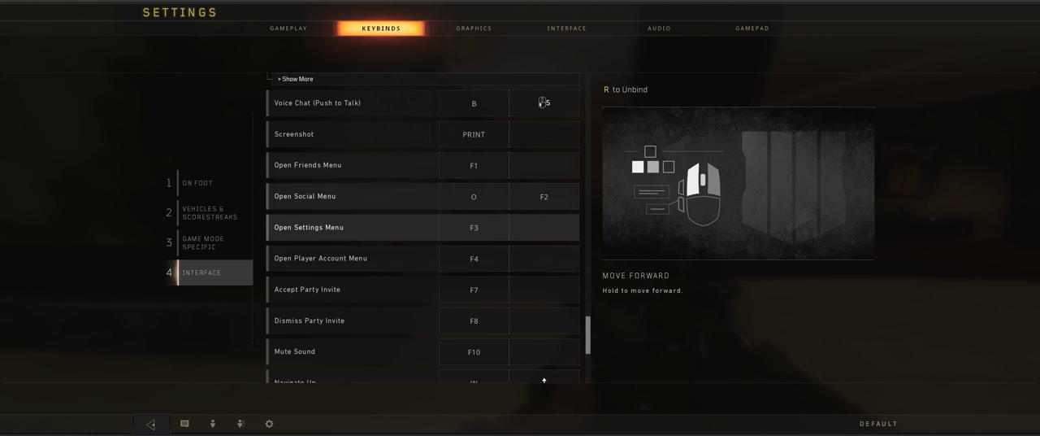
scroll(down, 3)
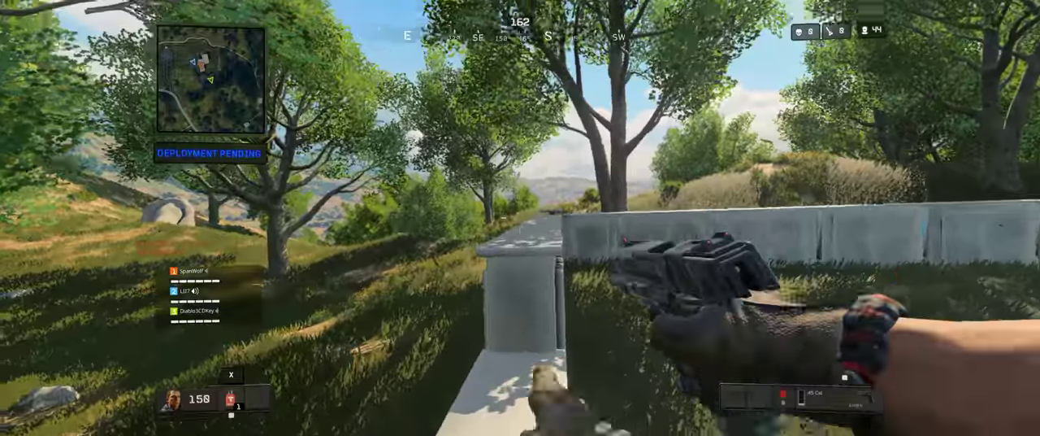
mouse_move(520, 217)
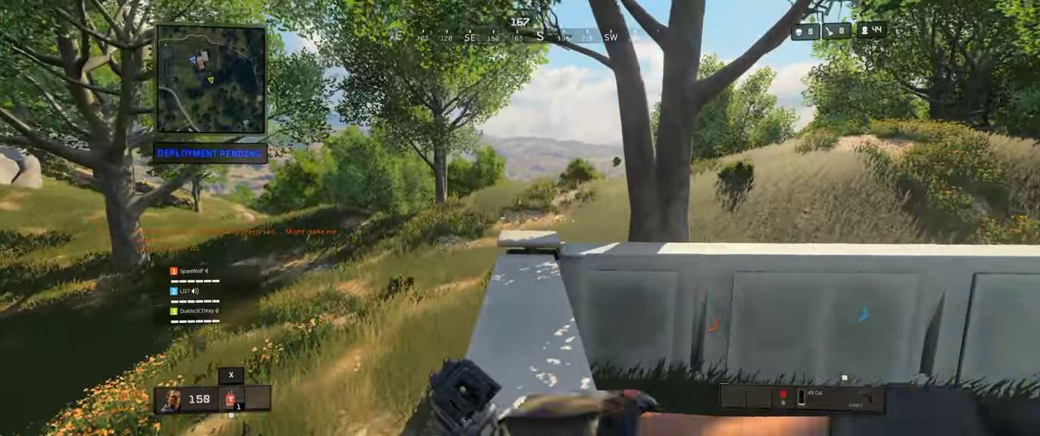
mouse_move(520, 218)
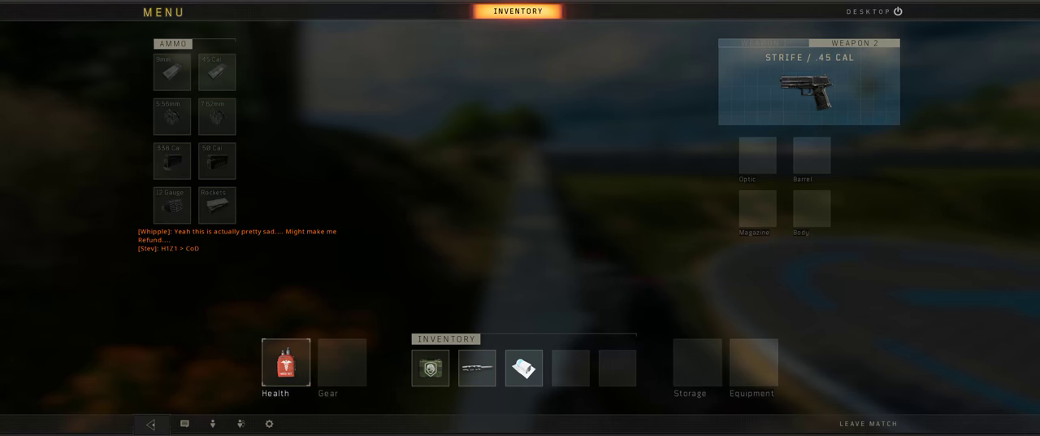
- Review the Gameplay settings from the match menu, scrolling through its options
click(270, 422)
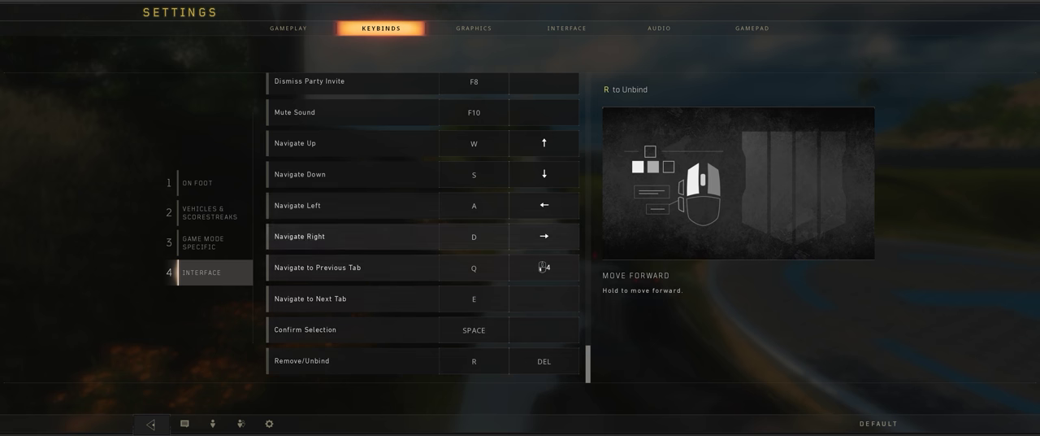
click(286, 28)
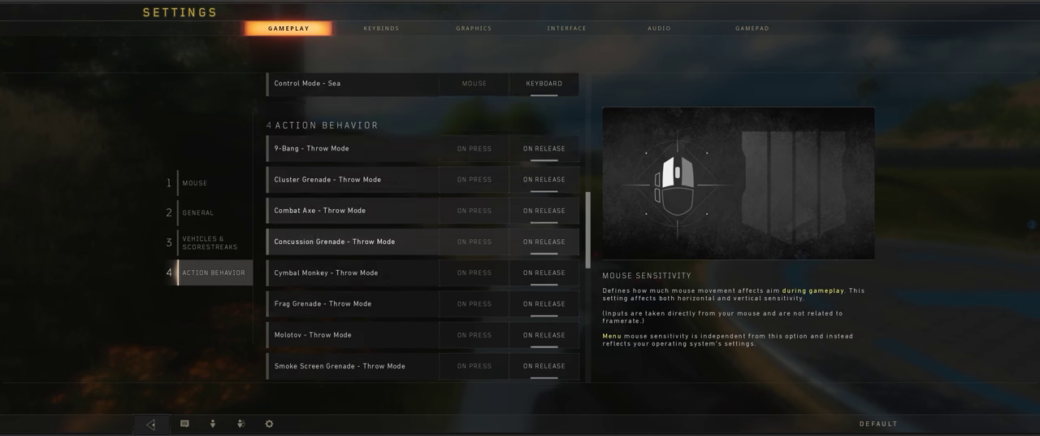
scroll(down, 3)
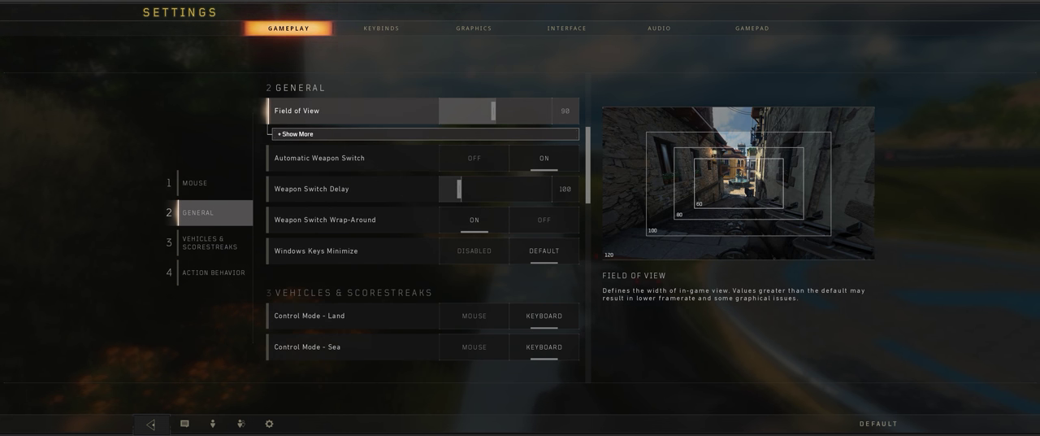
scroll(down, 3)
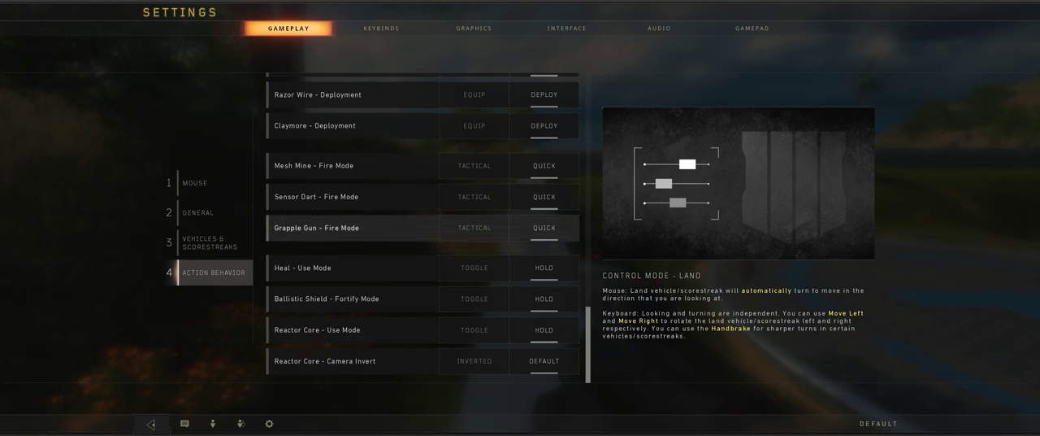
mouse_move(211, 182)
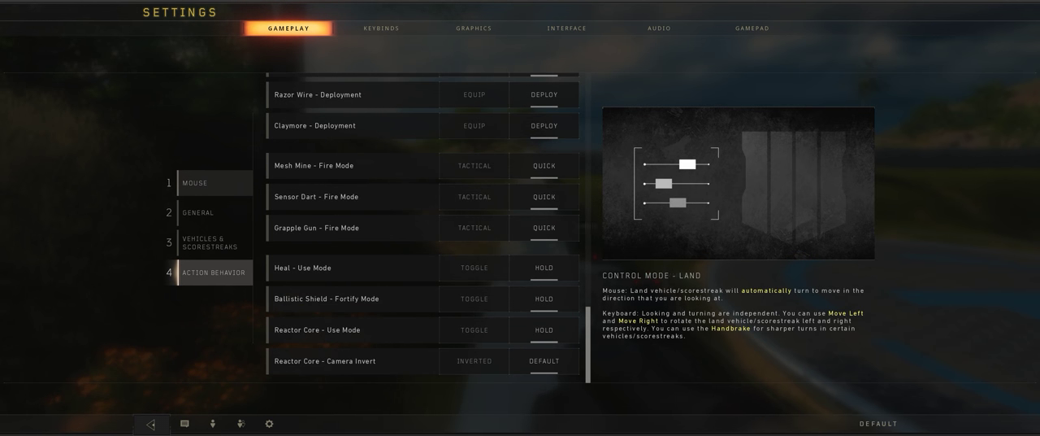
- Check the action behavior options, then show the Audio settings with mute, master volume and voice chat
click(211, 182)
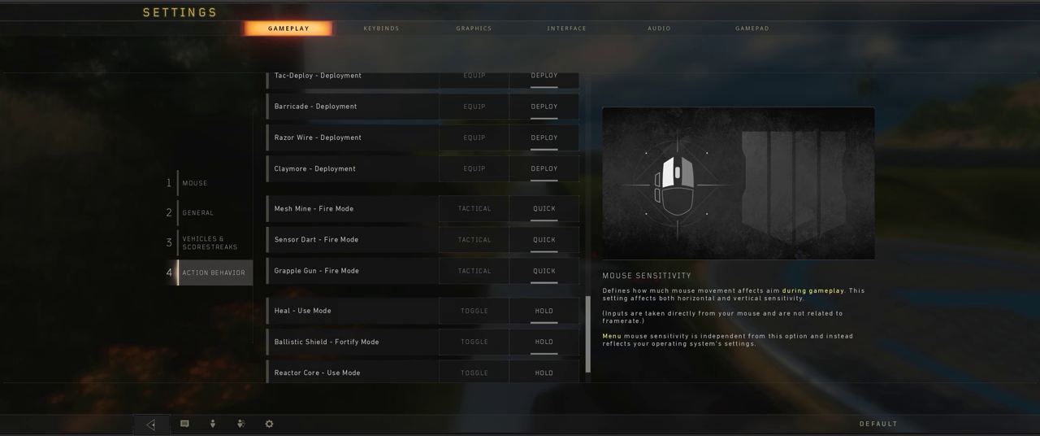
scroll(down, 3)
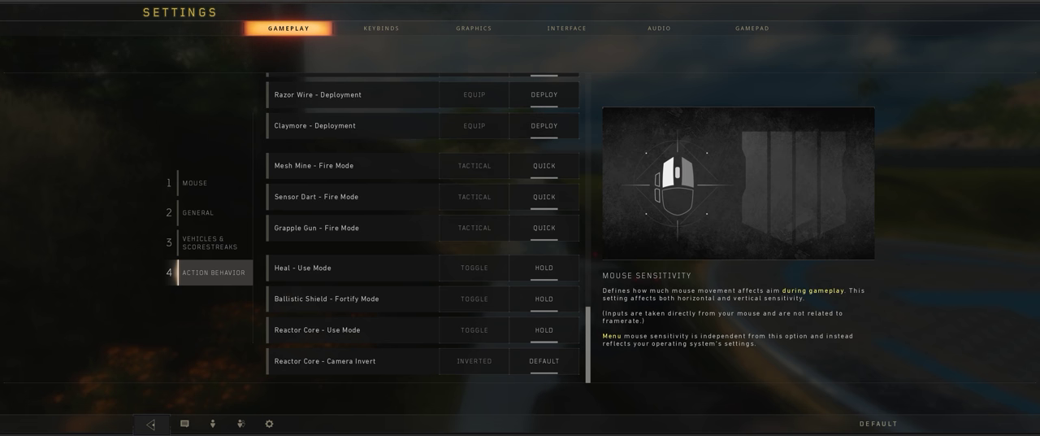
click(658, 27)
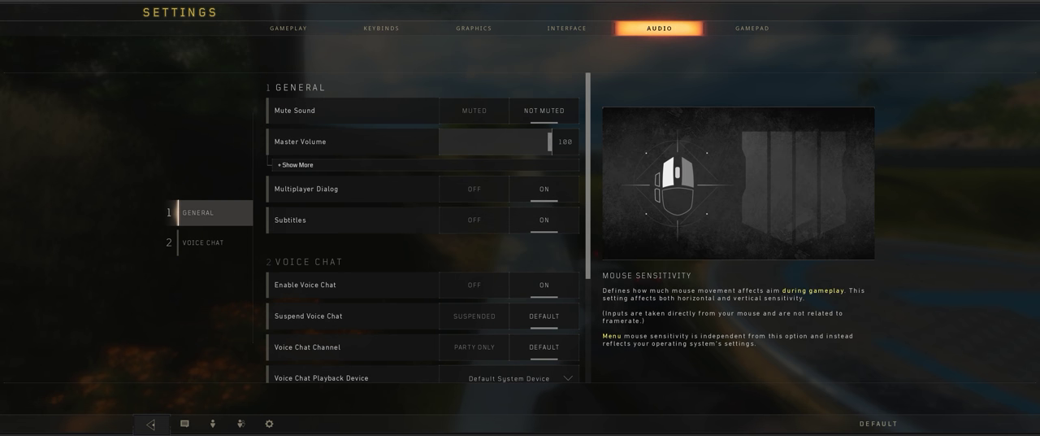
- Expand Master Volume to show the separate music, SFX and voice volumes and scroll through them
click(294, 164)
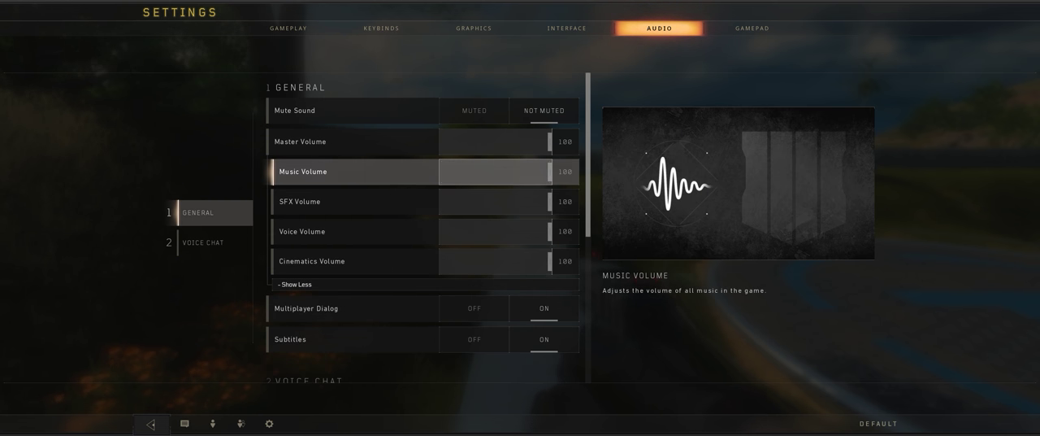
scroll(down, 3)
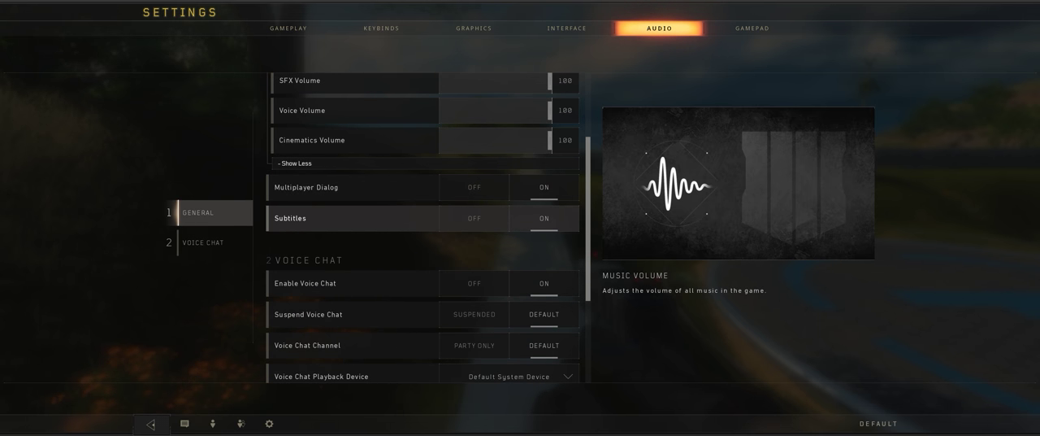
scroll(down, 3)
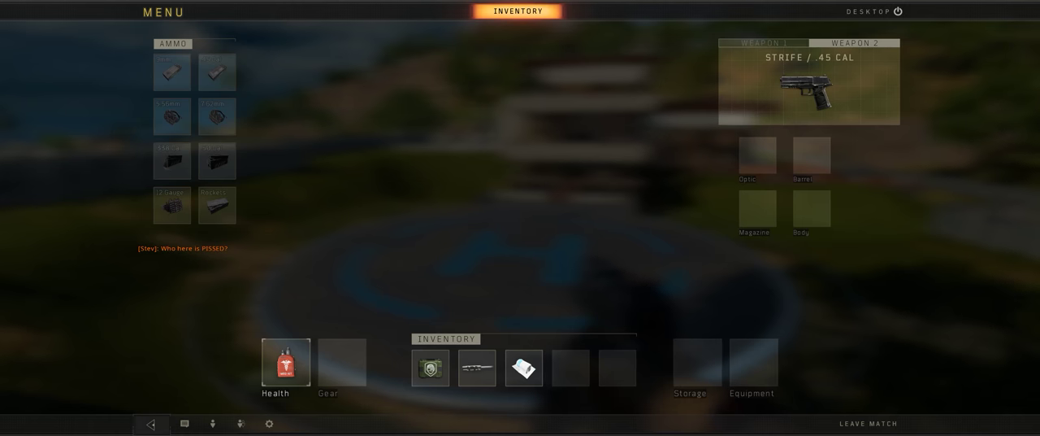
- Leave the match and confirm it in the Leave Match dialog
click(868, 423)
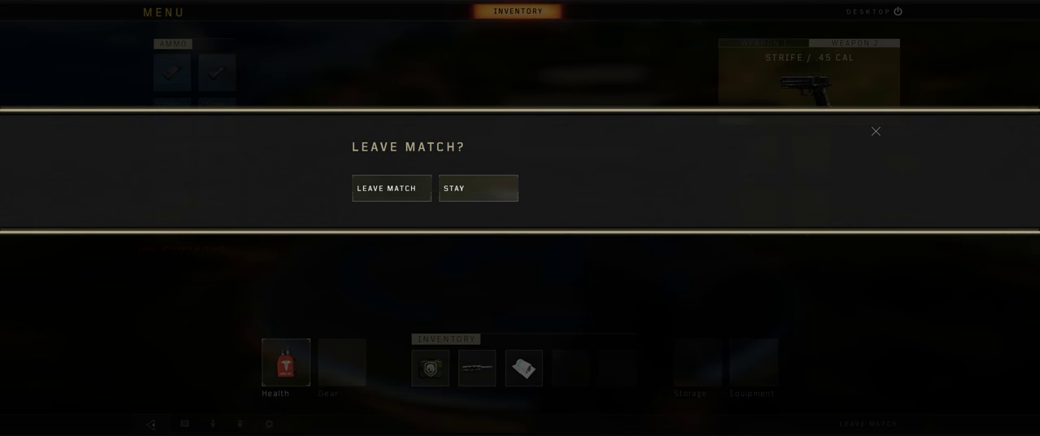
click(390, 188)
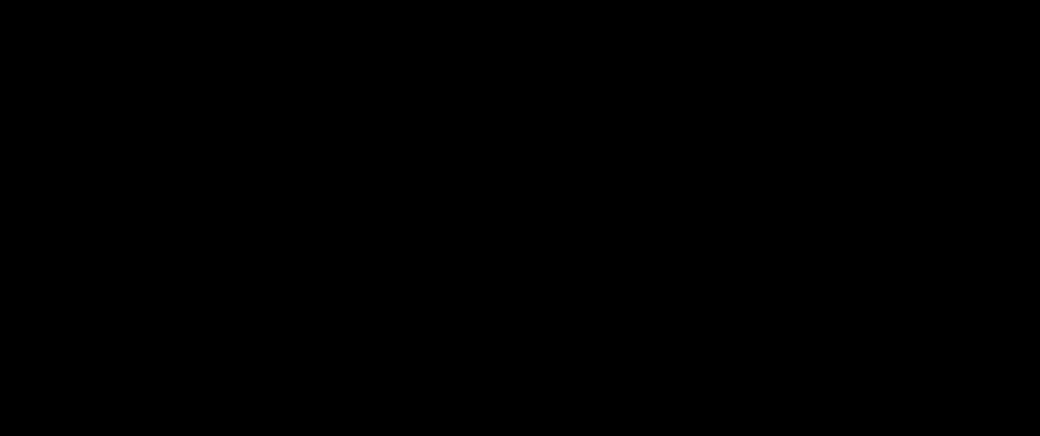